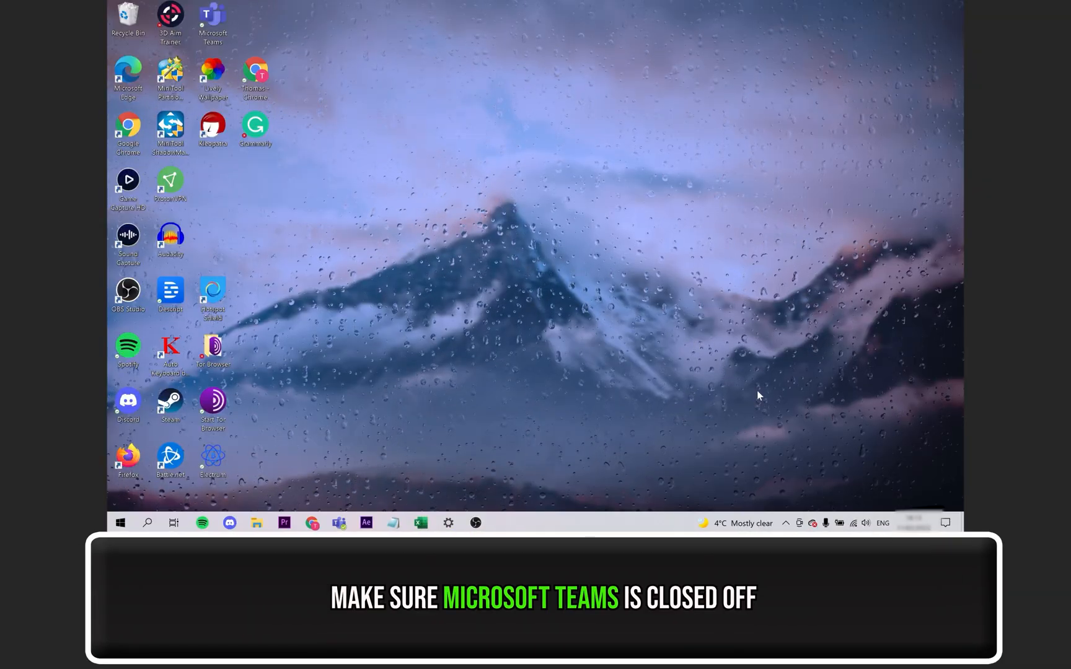
- Quit Microsoft Teams from its hidden system-tray icon so it stops running
left_click(786, 523)
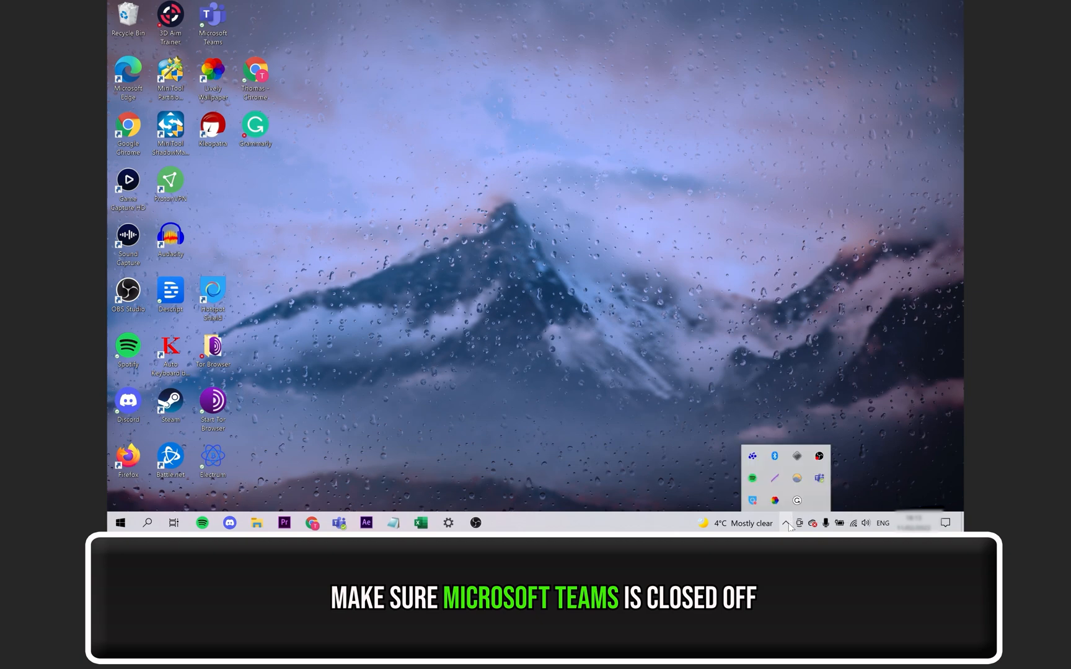
right_click(820, 479)
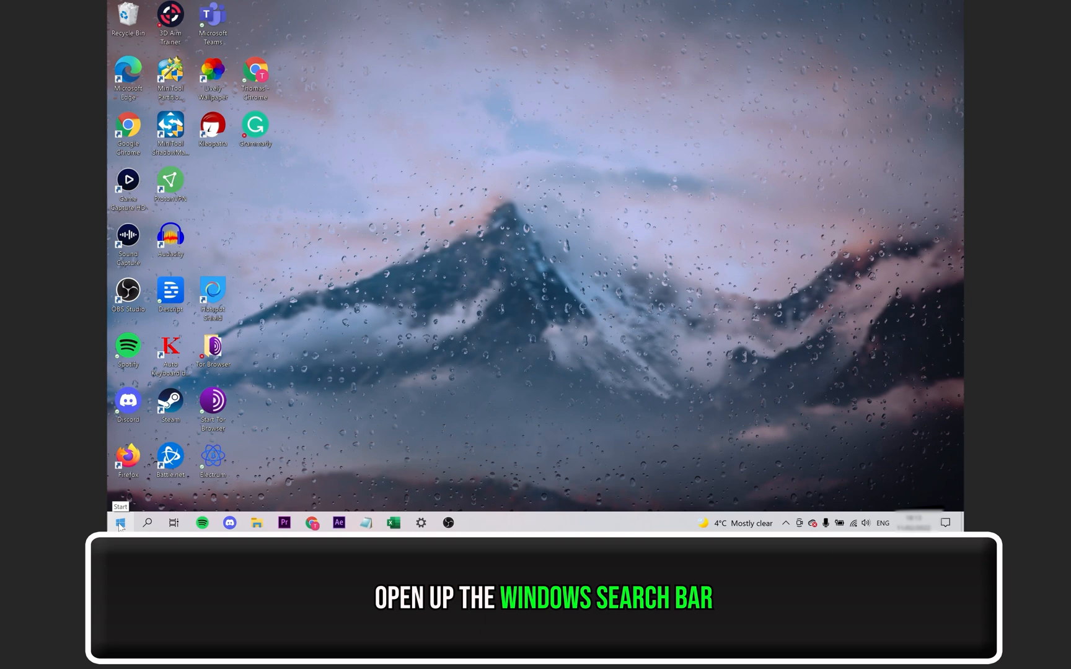
- Search for %appdata%\Microsoft\Teams and open that folder from the results
left_click(121, 523)
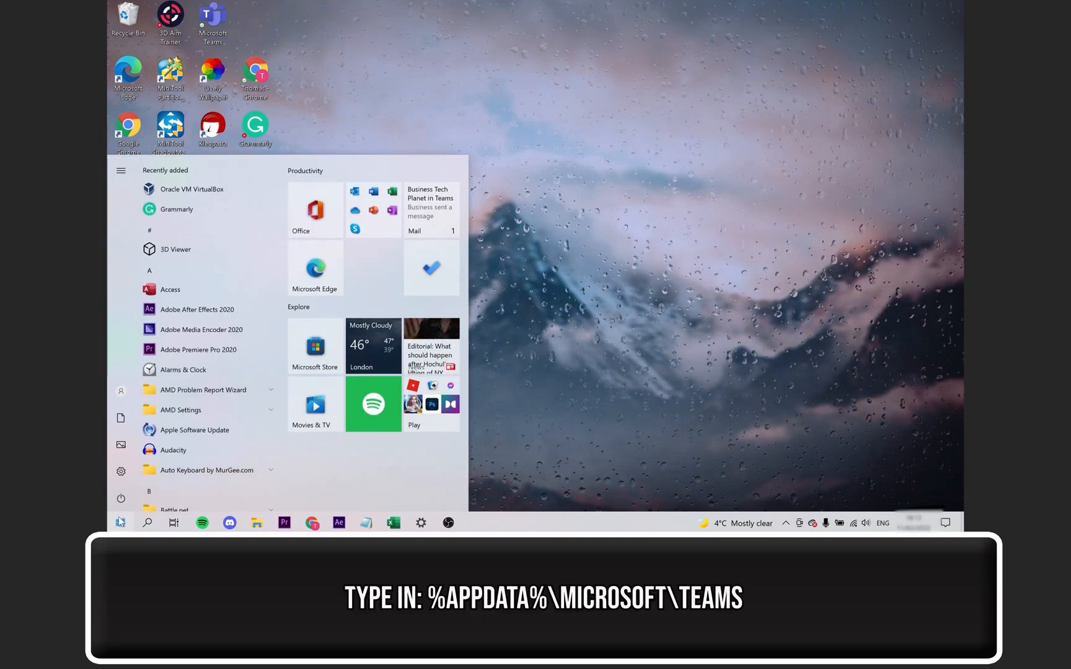
type("%appdata%\\Microsoft\\Teams")
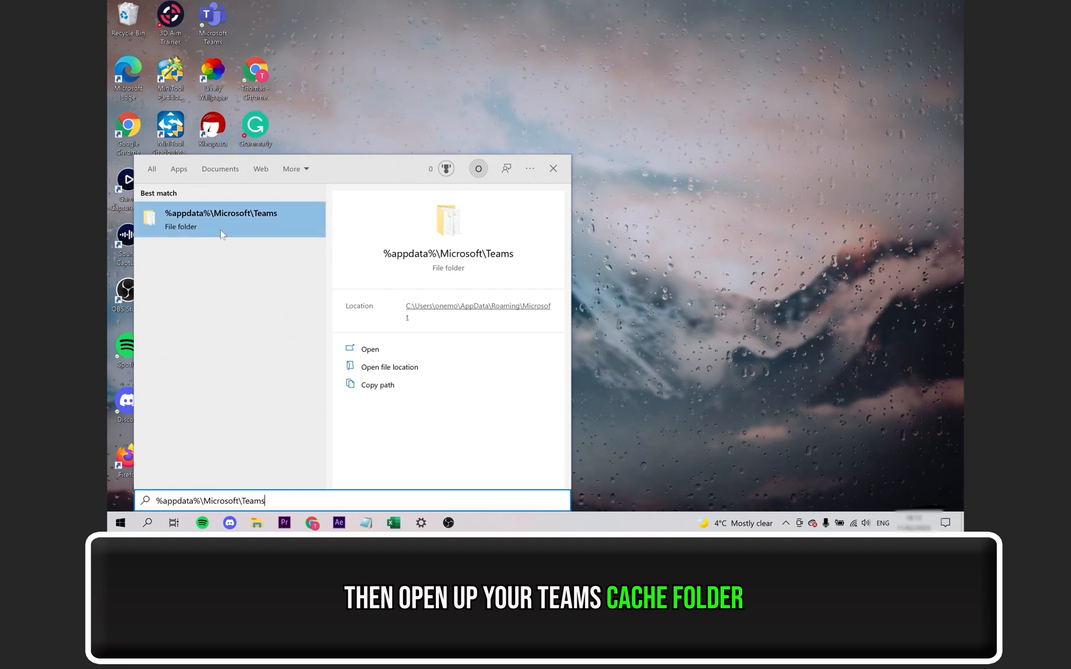
left_click(219, 218)
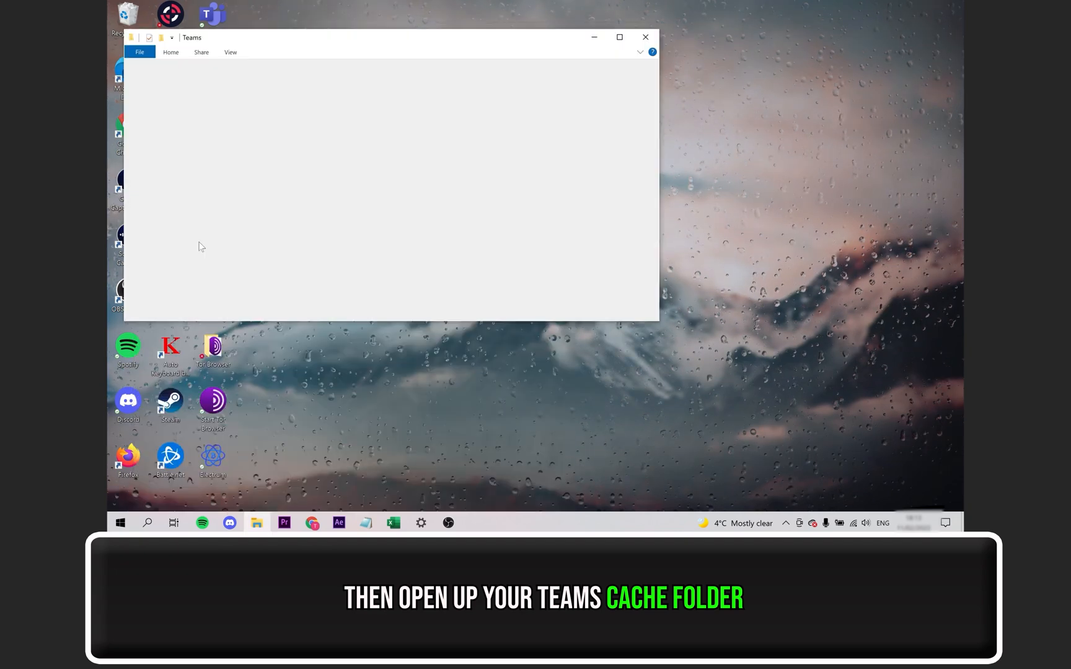
- Select everything in the Teams app-data folder and delete it to clear the cache
left_click(619, 37)
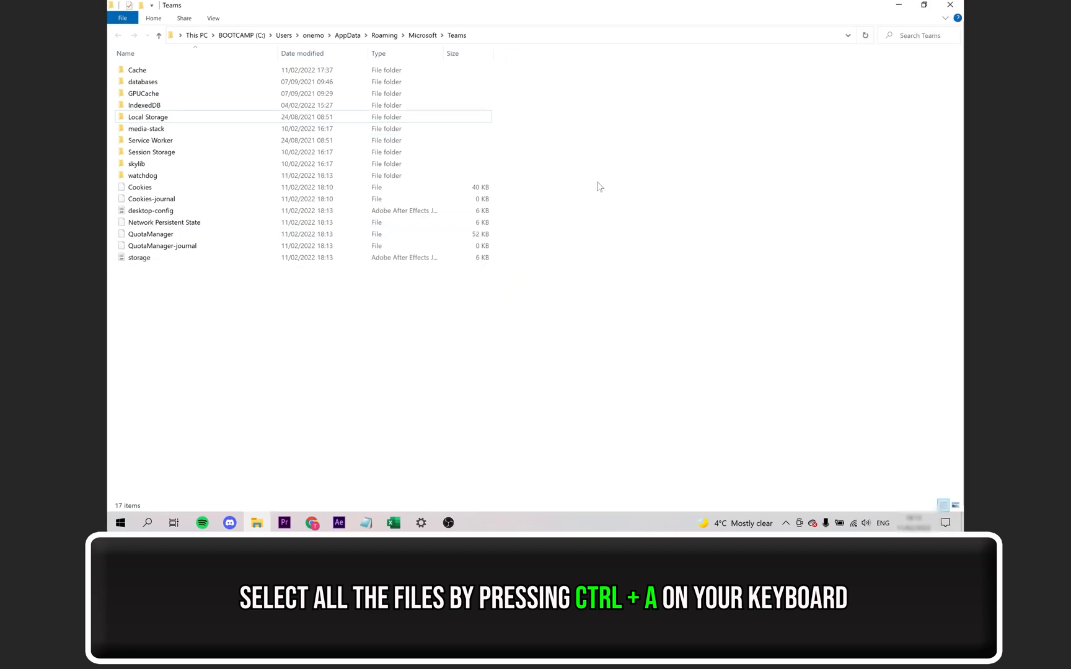
key("ctrl+a")
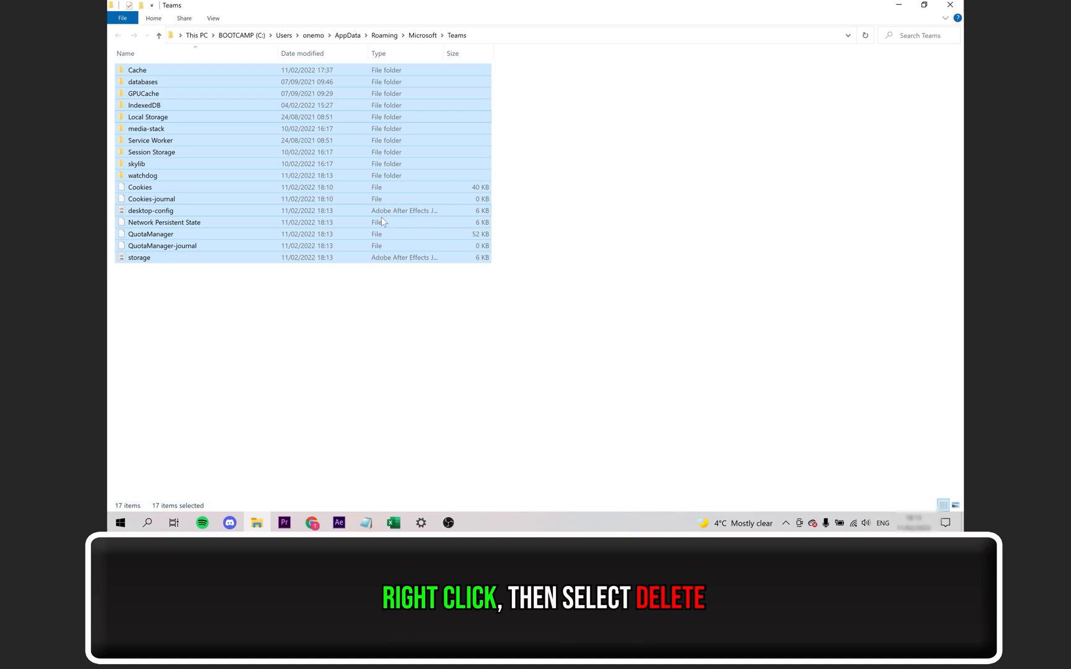
mouse_move(358, 167)
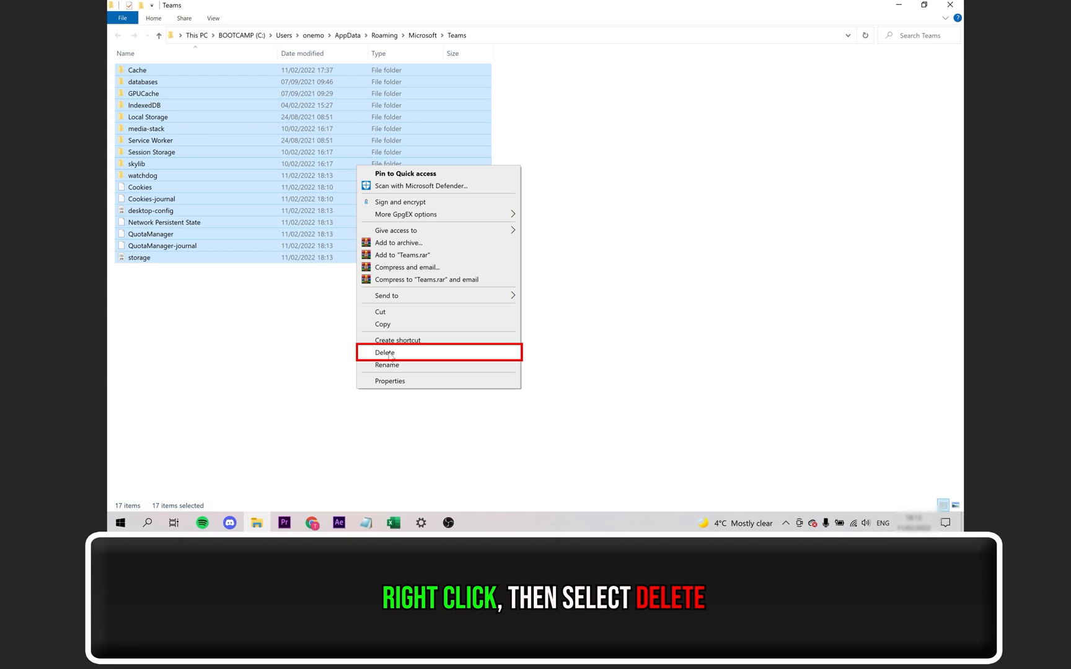
left_click(384, 352)
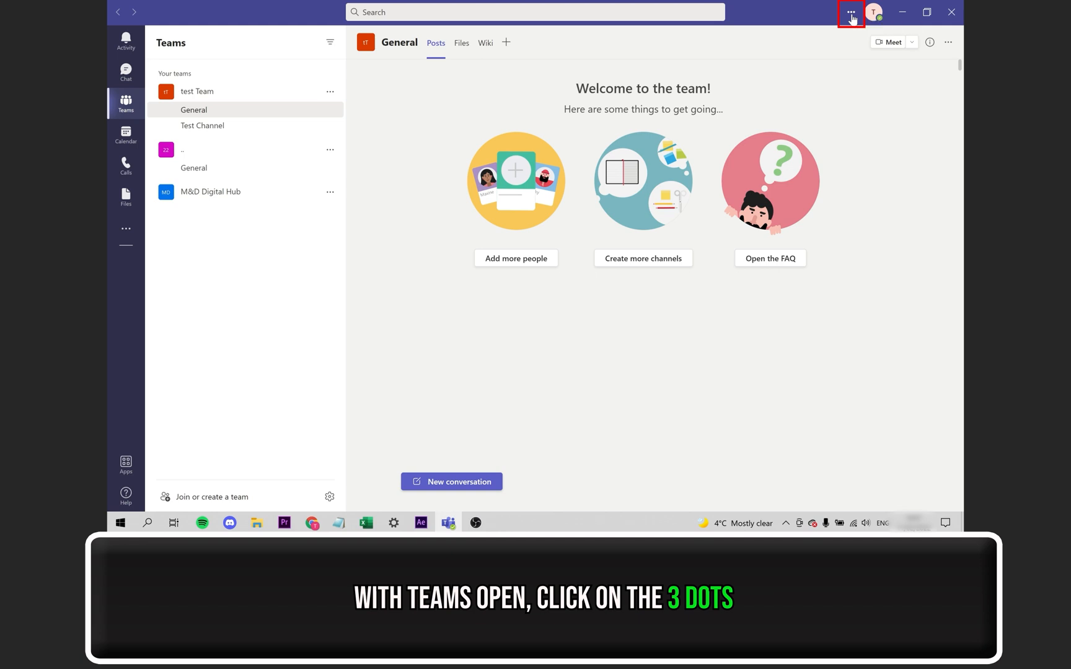
- Run Check for updates from the Teams options menu and dismiss the notice
left_click(851, 12)
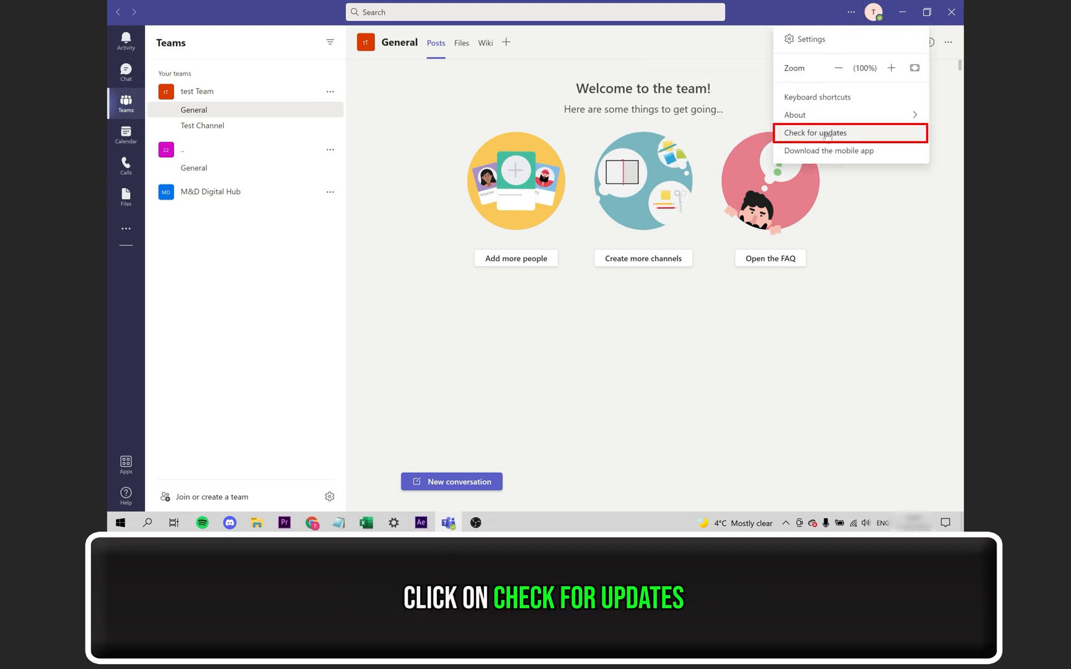
left_click(814, 132)
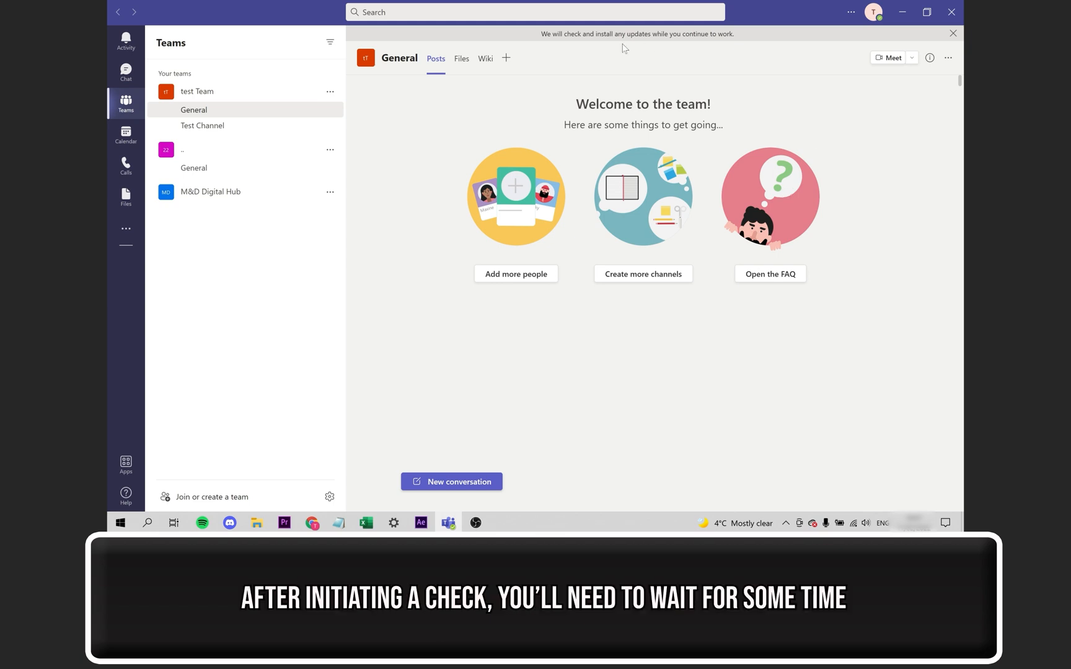
mouse_move(627, 52)
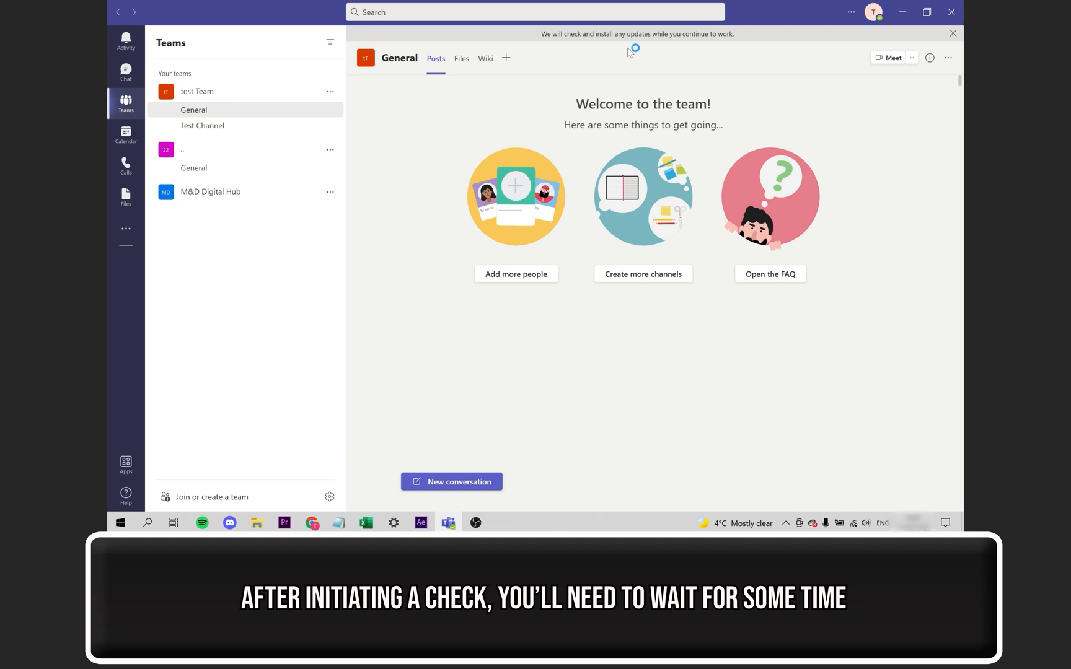
mouse_move(629, 52)
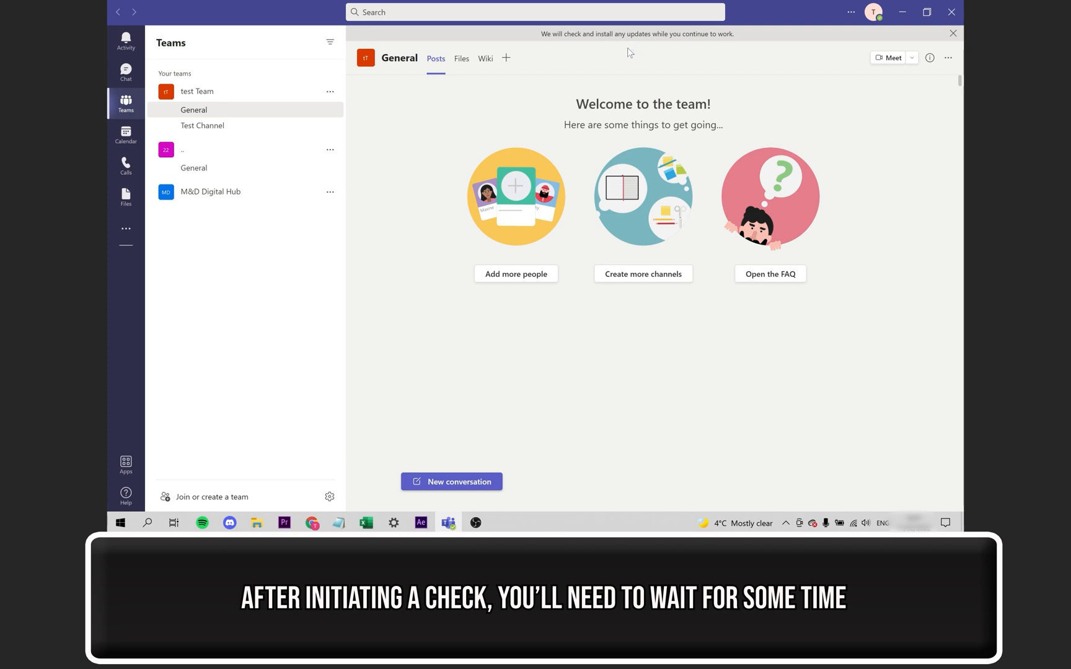
left_click(952, 33)
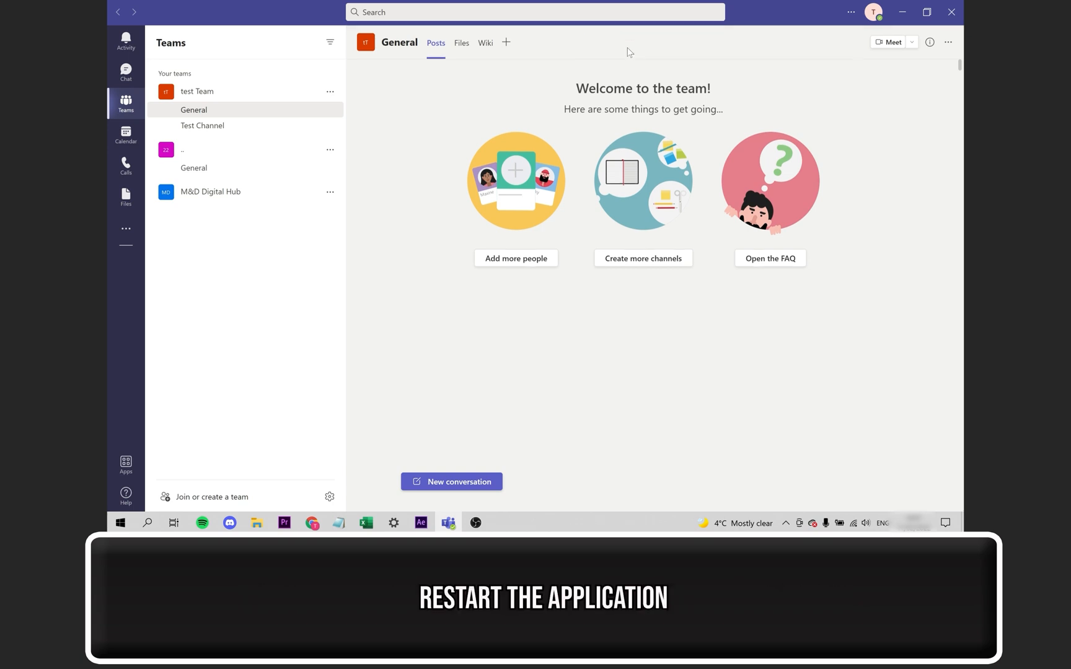
mouse_move(704, 77)
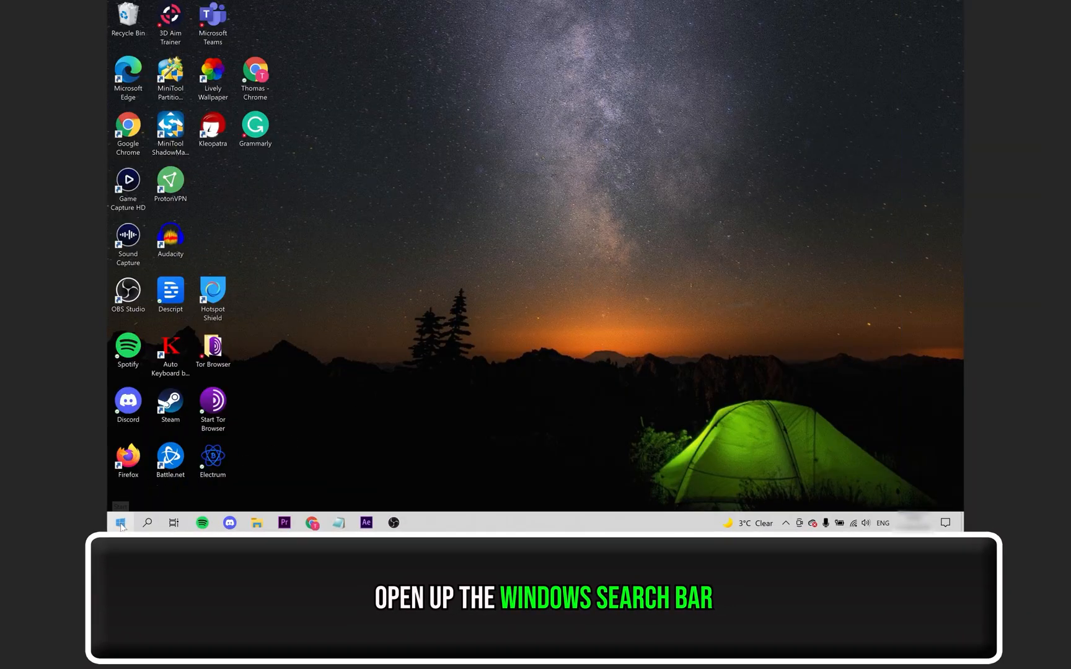
- Search Windows for Teams and choose Uninstall on the Microsoft Teams result
left_click(122, 522)
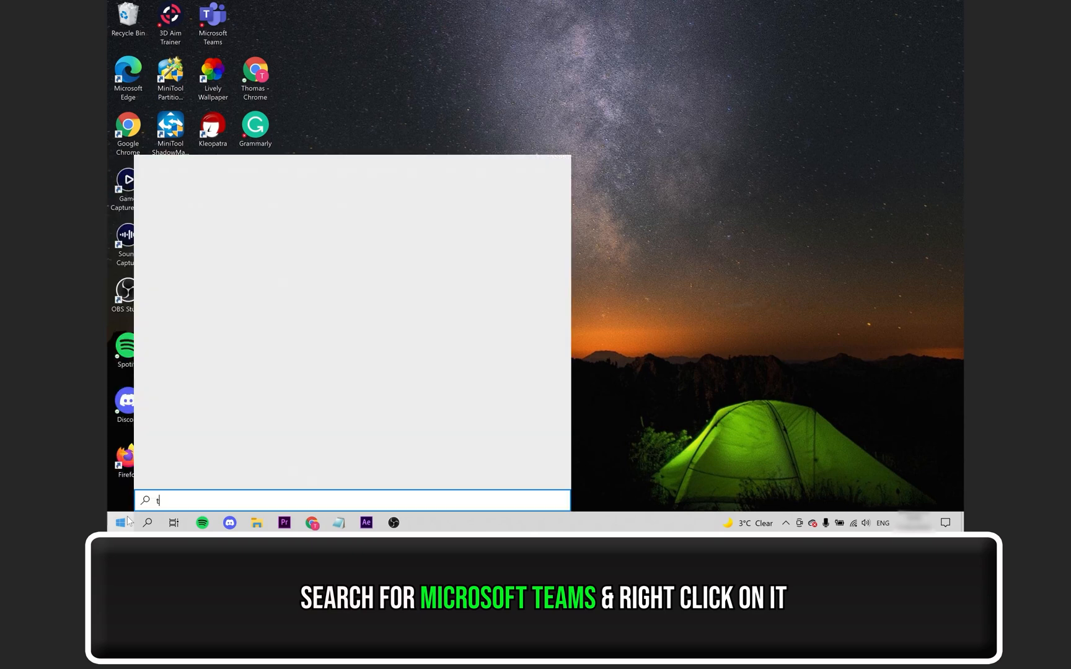
type("eams")
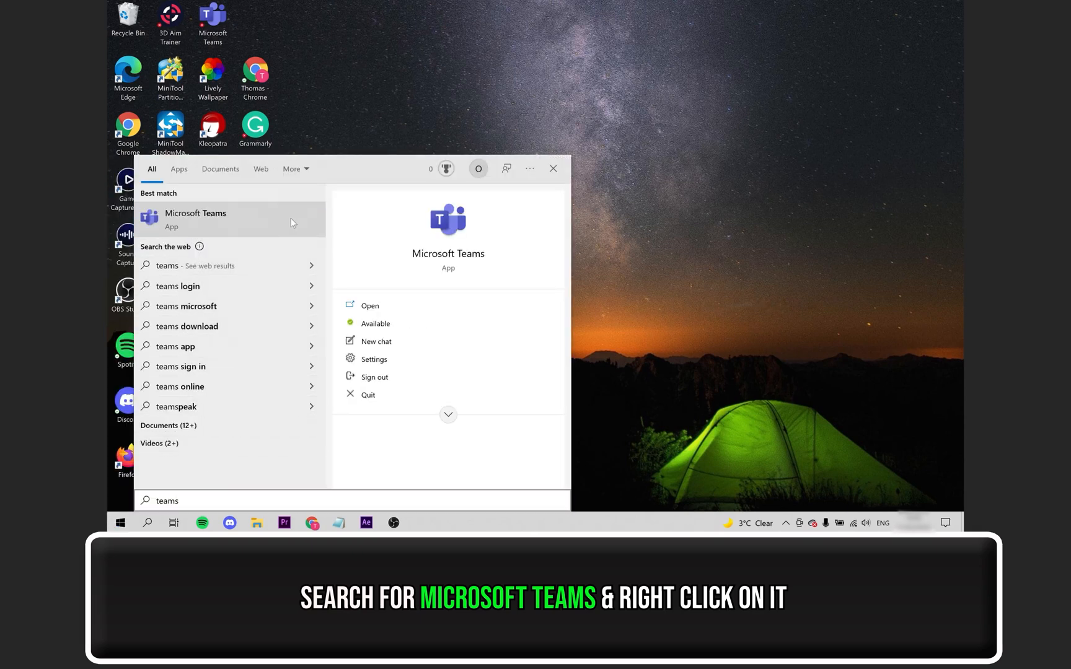
right_click(194, 219)
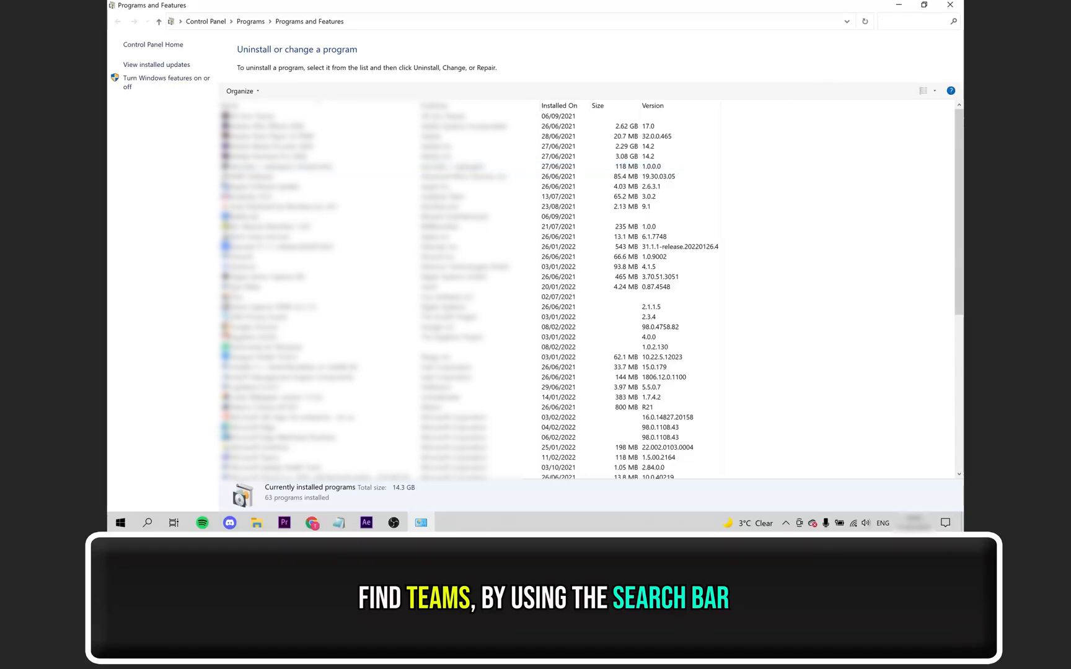
- Filter Programs and Features to 'teams' and start uninstalling Microsoft Teams
type("teams")
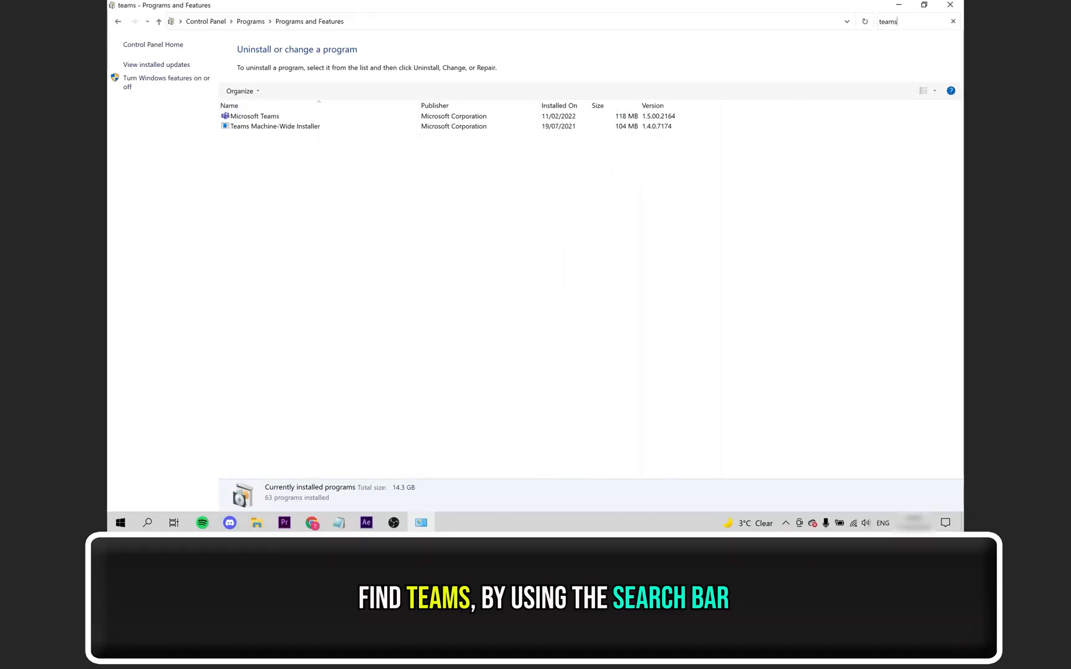
left_click(255, 116)
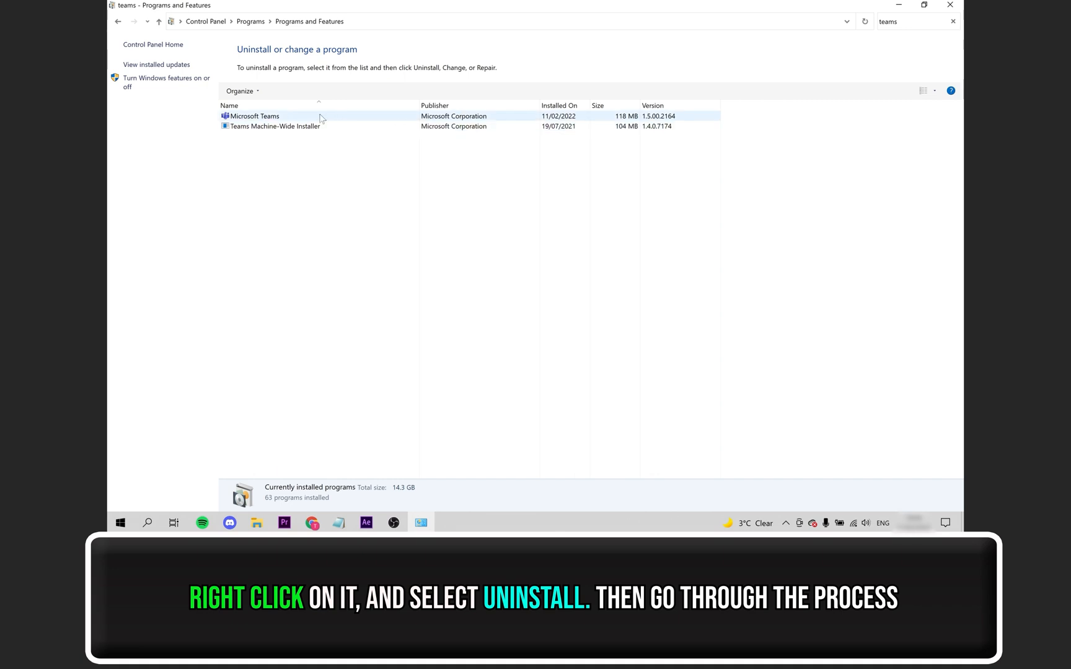
left_click(256, 116)
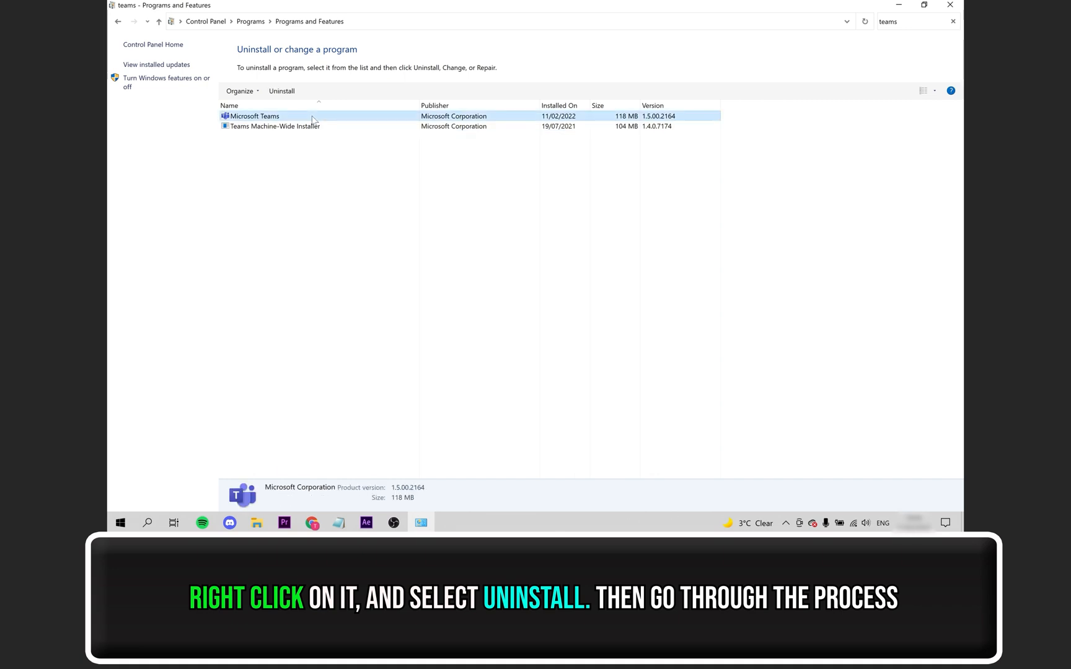
right_click(255, 117)
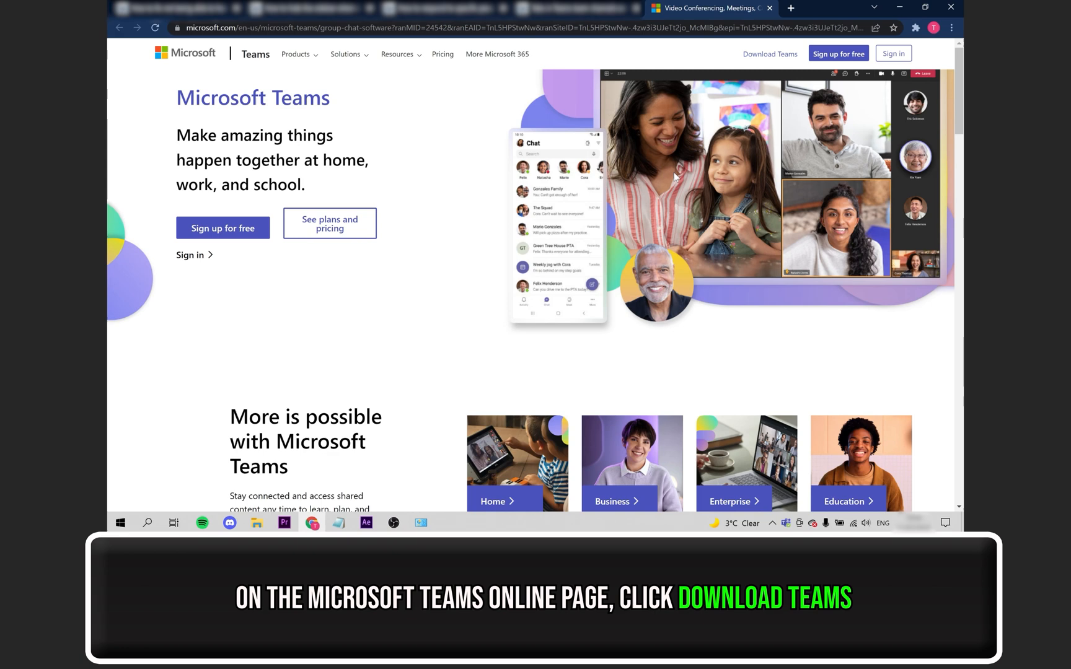
mouse_move(769, 55)
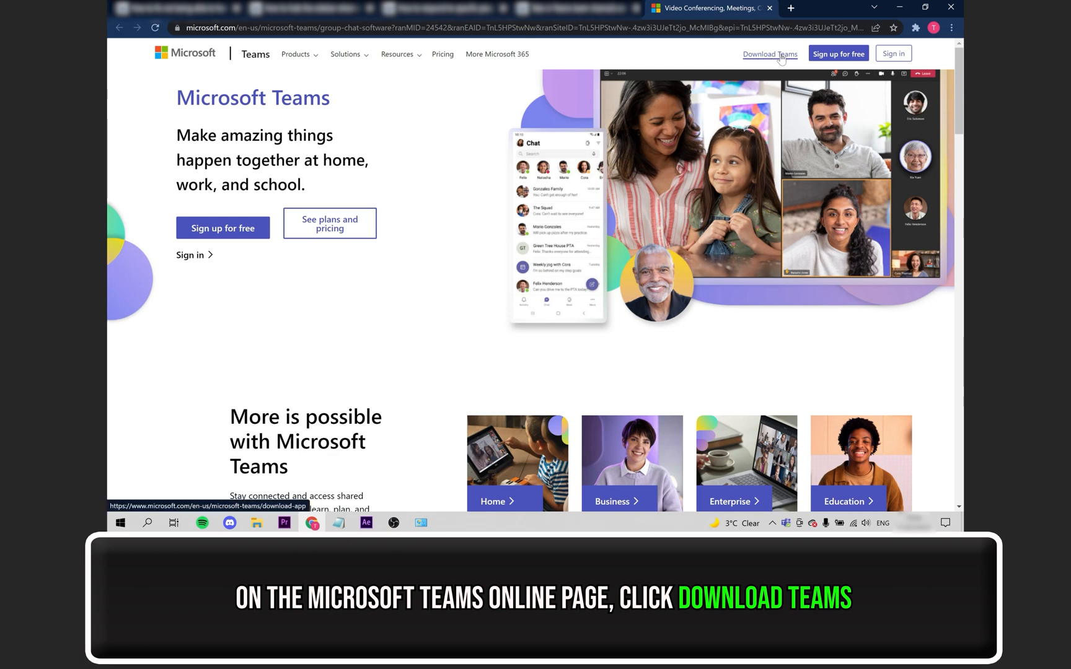
- Go to the Teams download page and switch the site to United Kingdom English
left_click(770, 55)
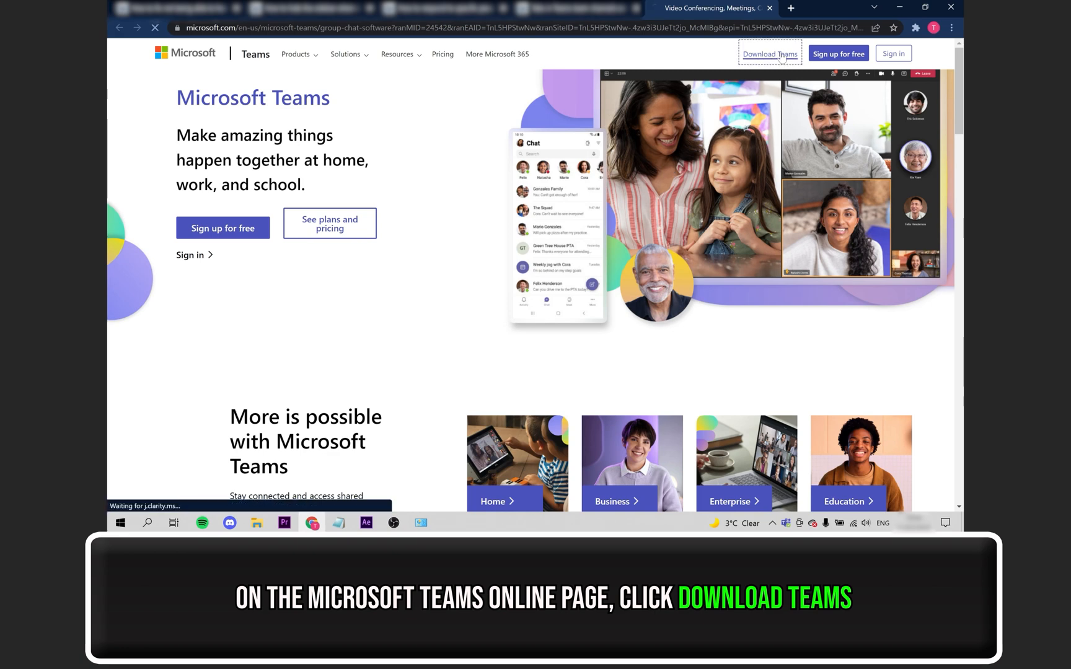
left_click(769, 53)
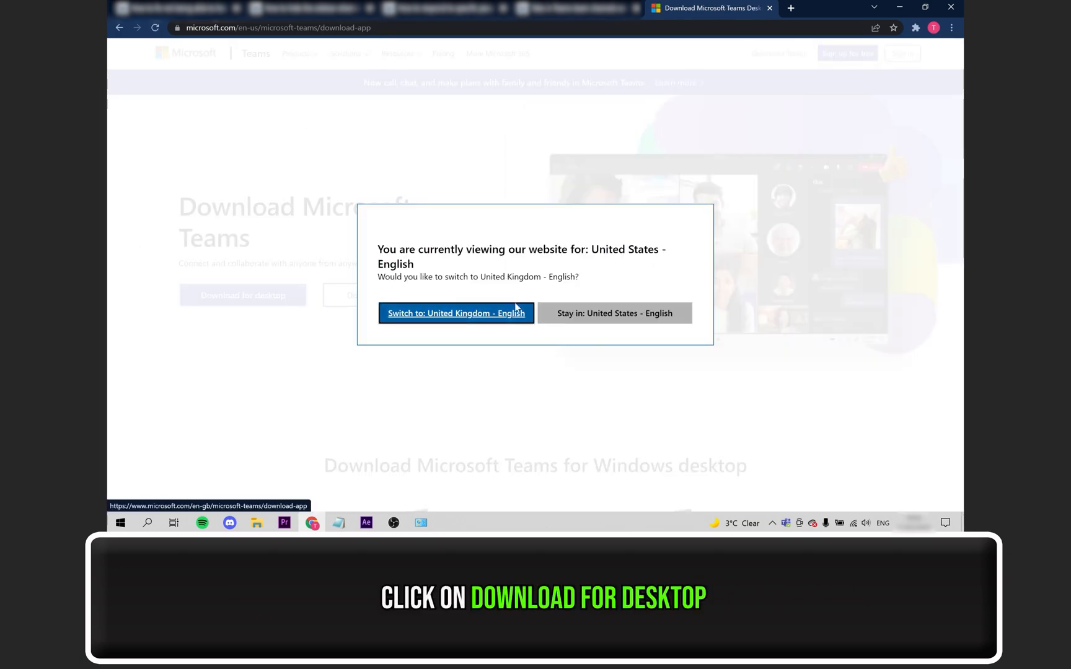
left_click(456, 312)
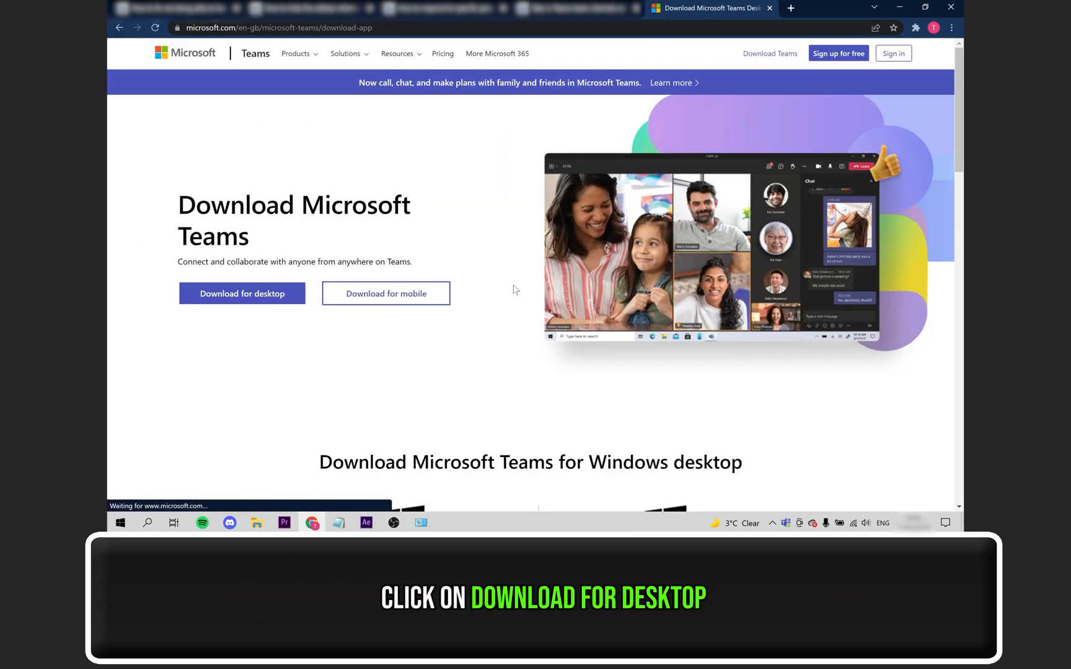
- Download the Teams for home or small business installer for Windows 10
left_click(242, 292)
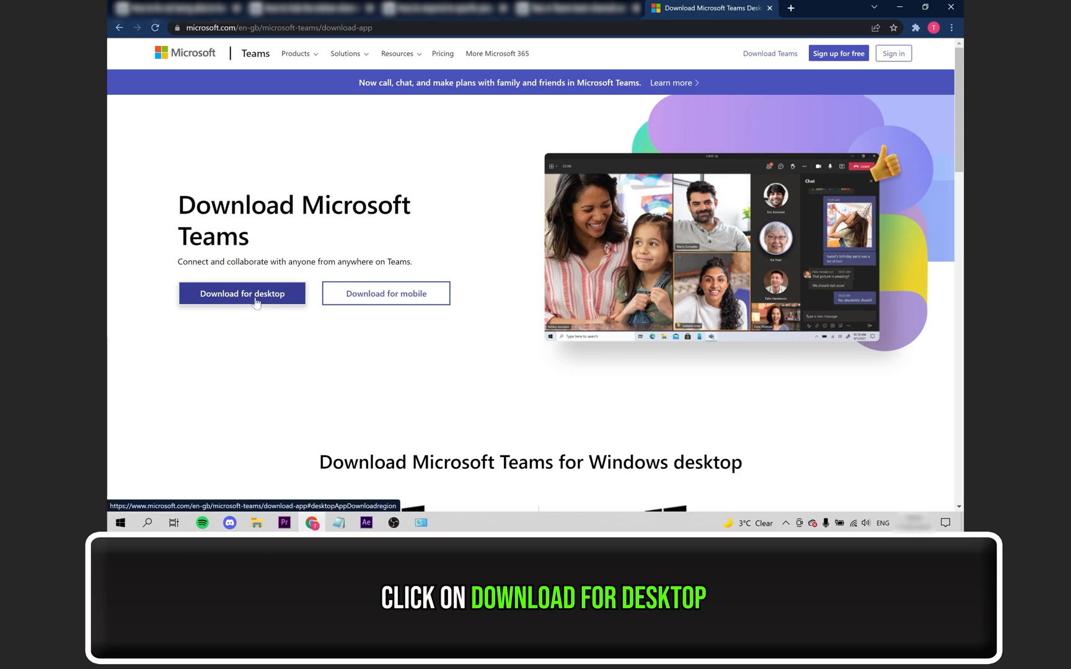
left_click(241, 292)
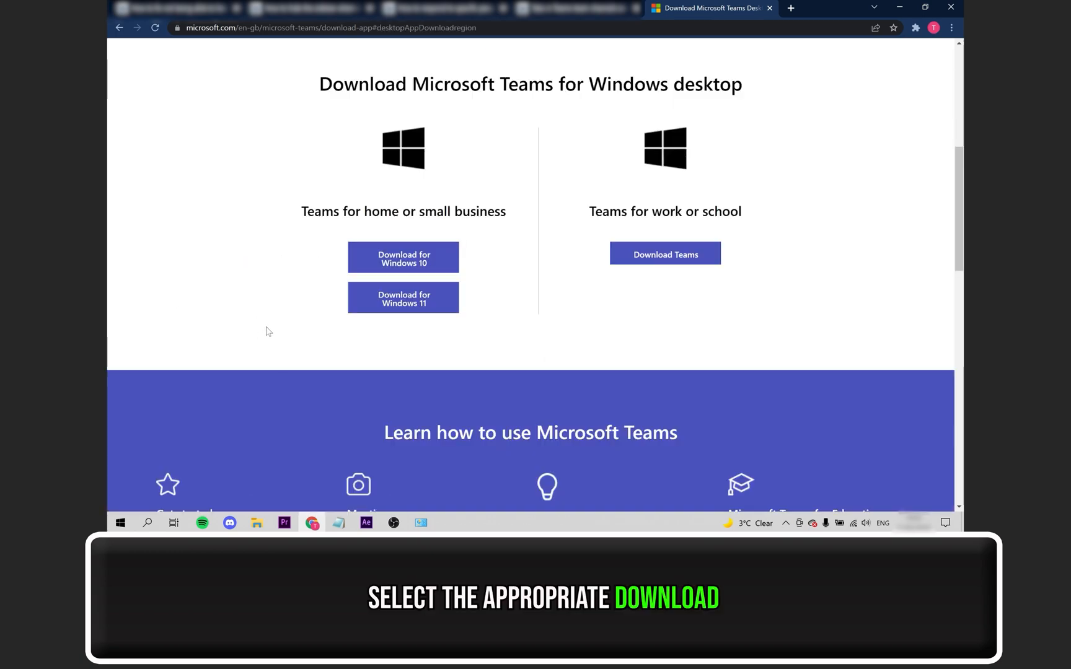
mouse_move(403, 298)
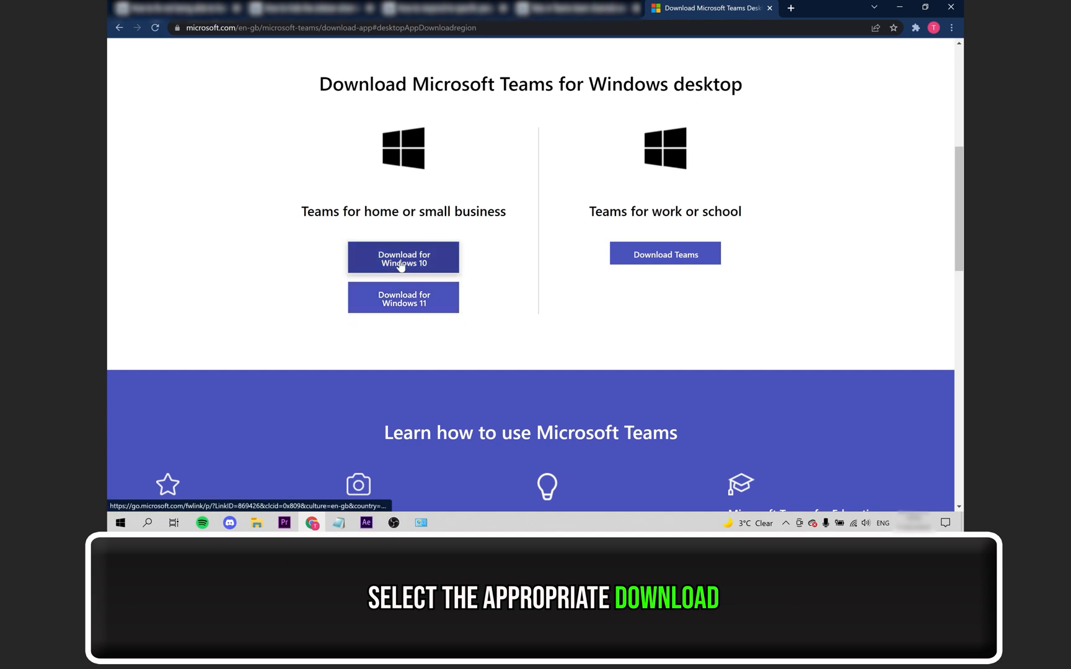
left_click(403, 259)
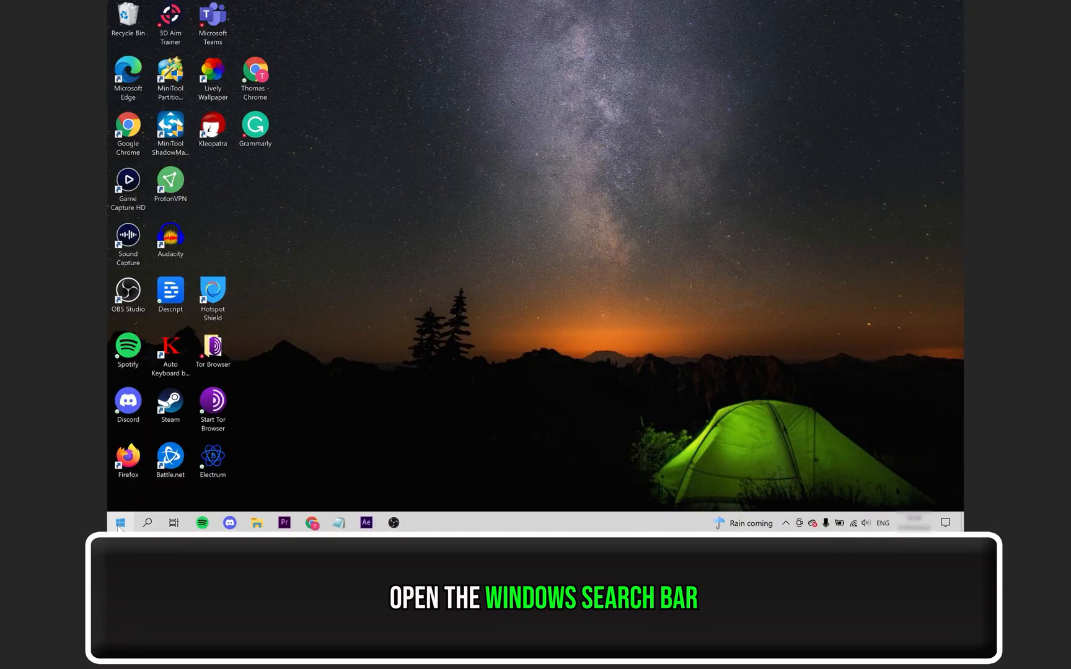
- Search Windows for 'update' and open the Check for updates settings page
left_click(121, 523)
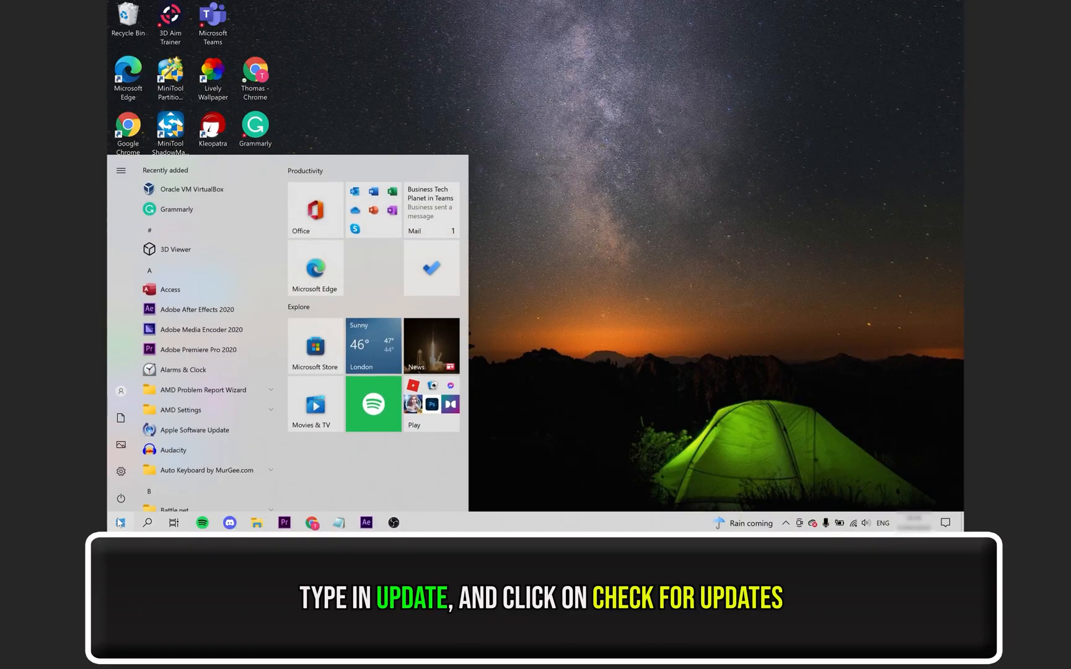
type("update")
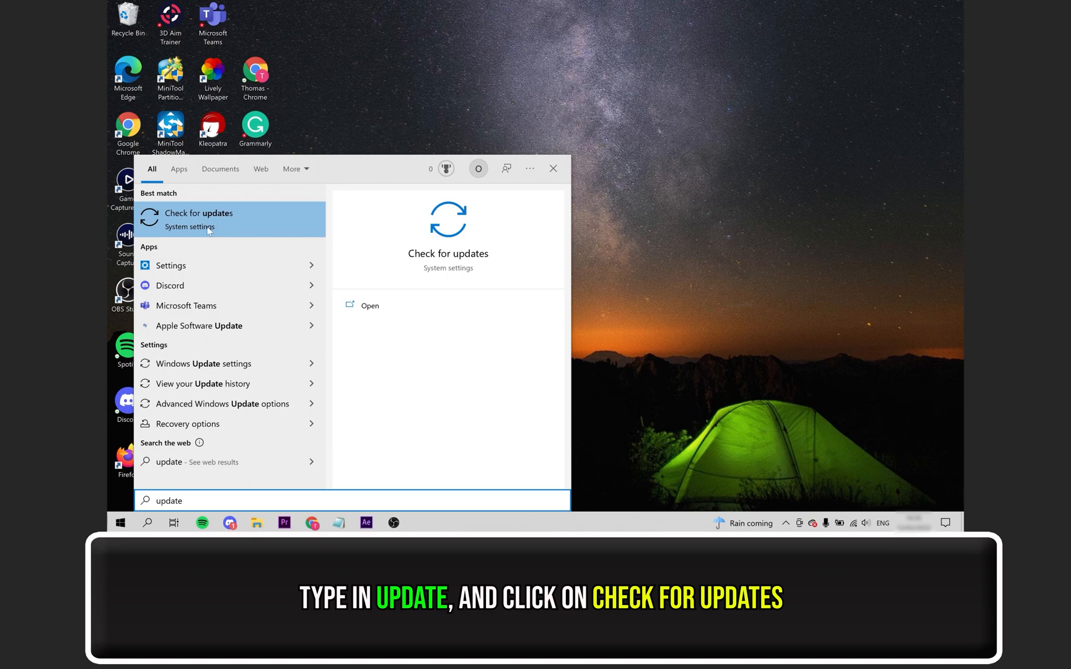
left_click(199, 213)
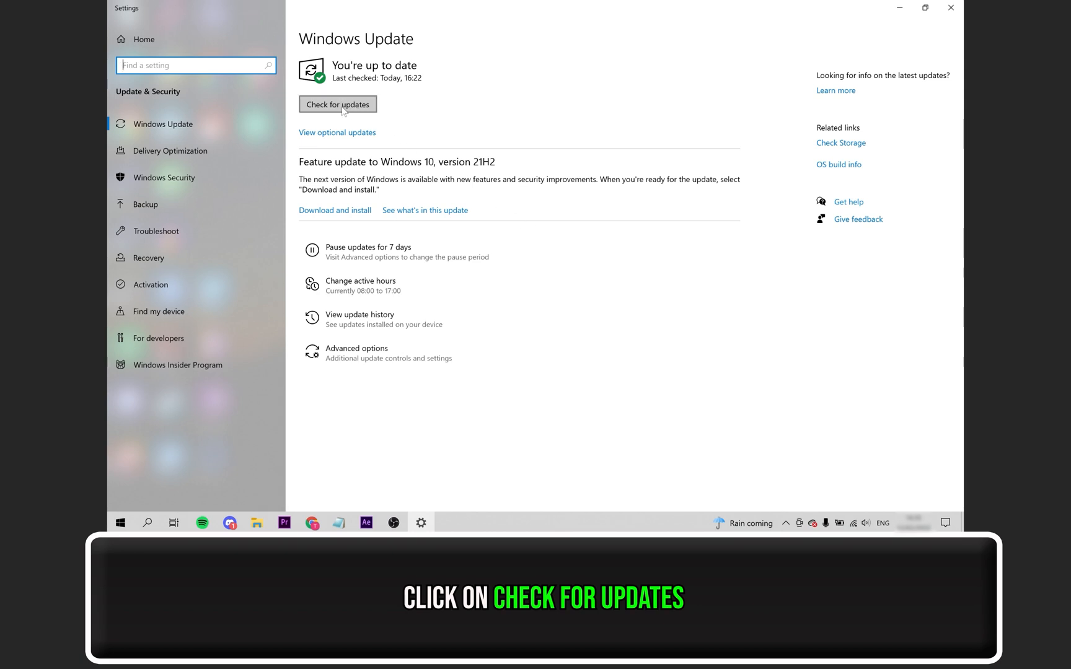
- Check for Windows updates and start Download and install for the 21H2 feature update
left_click(337, 105)
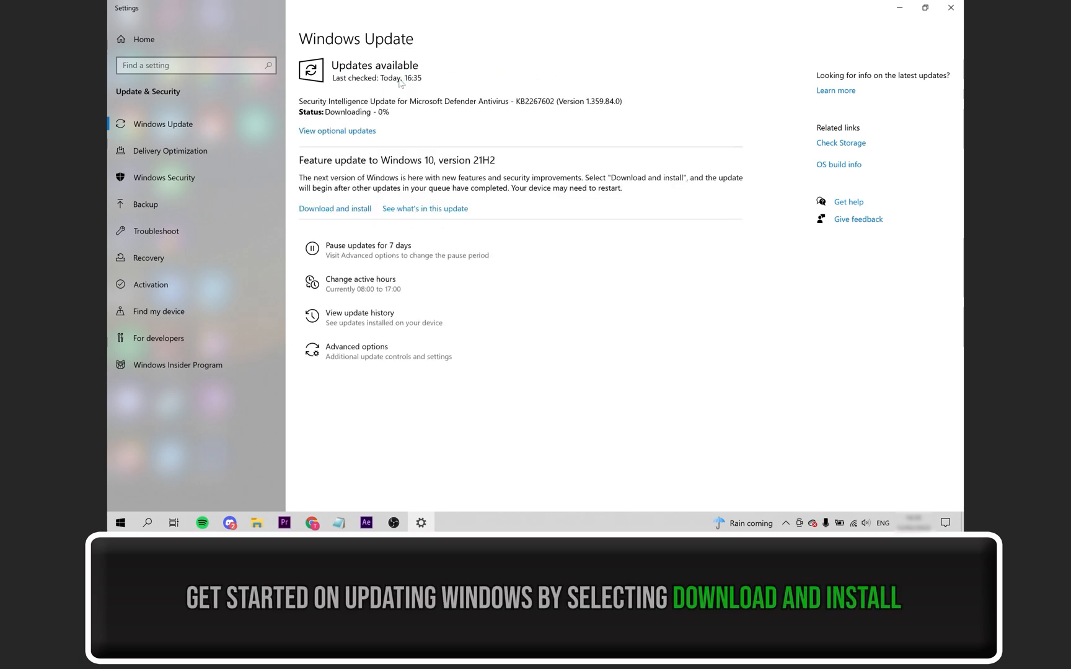
left_click(334, 208)
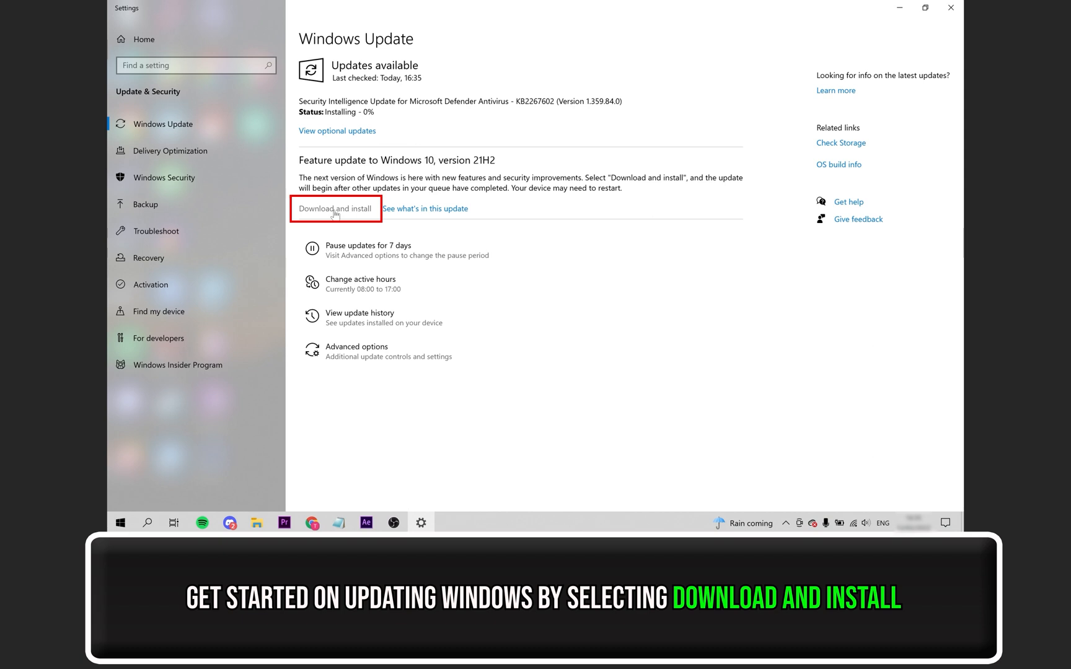
left_click(333, 209)
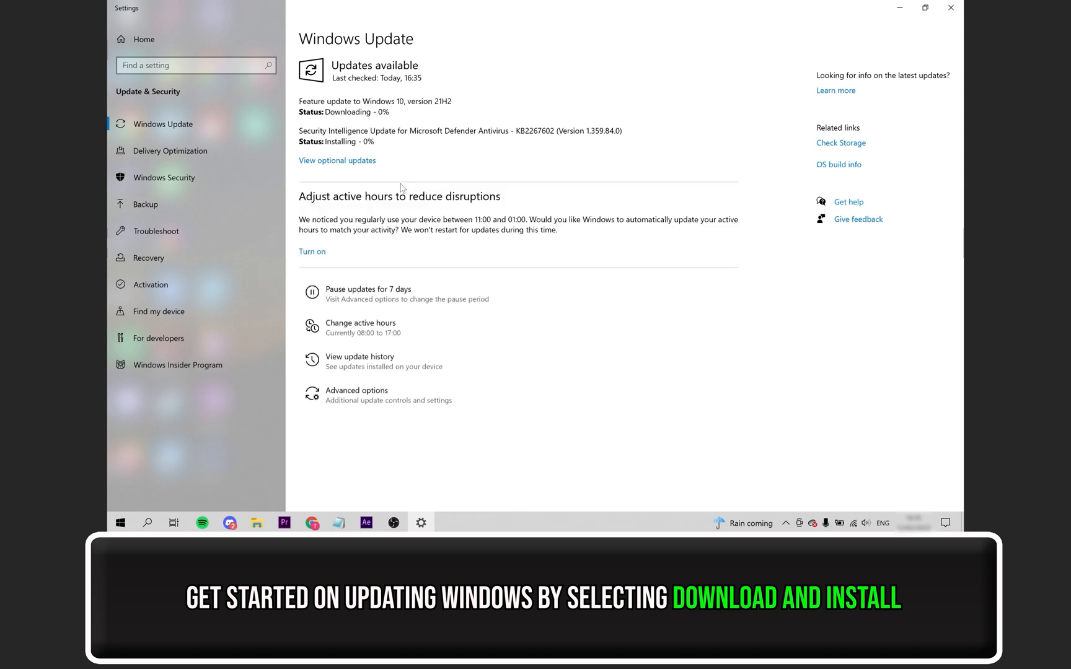